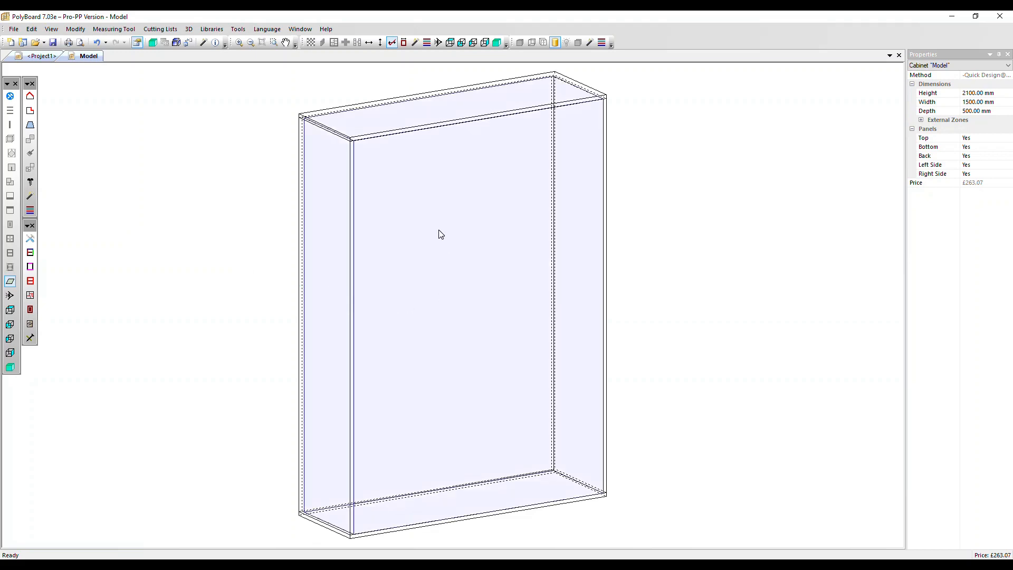
- Select the empty interior zone (2062 × 1462 × 481 mm) of the cabinet
{"action": "left_click", "coordinate": [441, 235]}
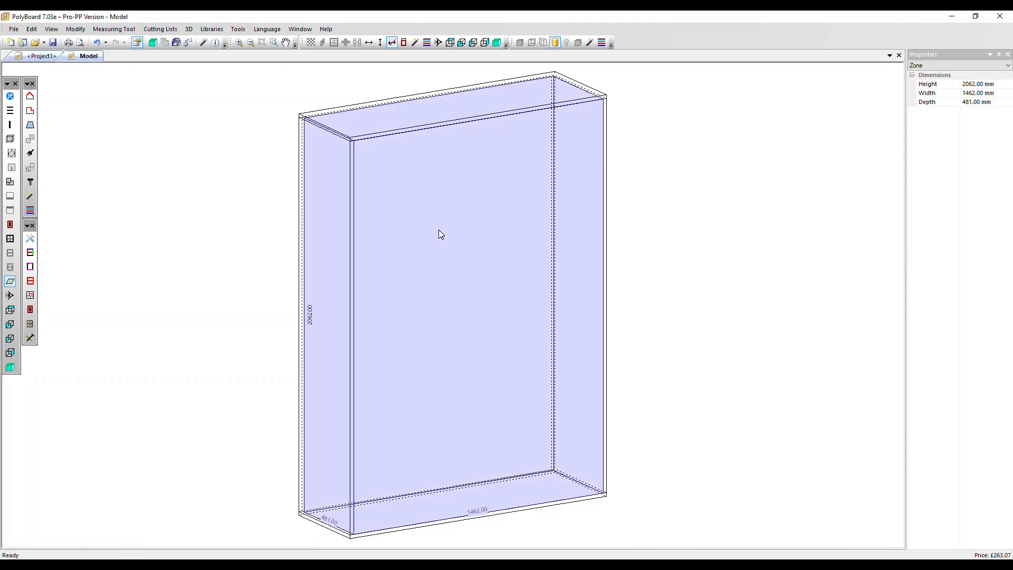
{"action": "mouse_move", "coordinate": [3, 149]}
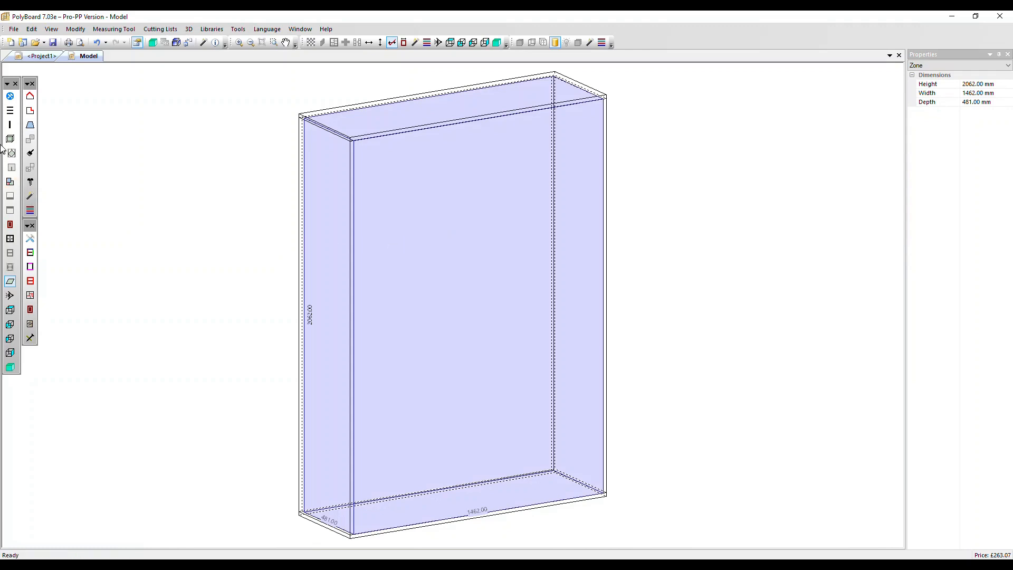
- Add 2 proportionally positioned uprights, splitting the interior into three 474.67 mm compartments
{"action": "left_click", "coordinate": [10, 125]}
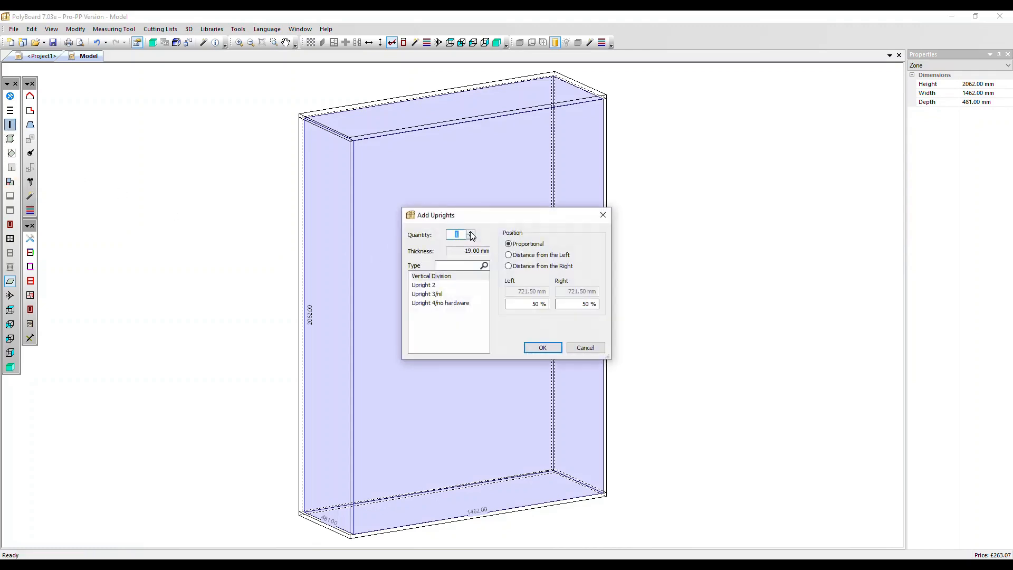
{"action": "left_click", "coordinate": [542, 347]}
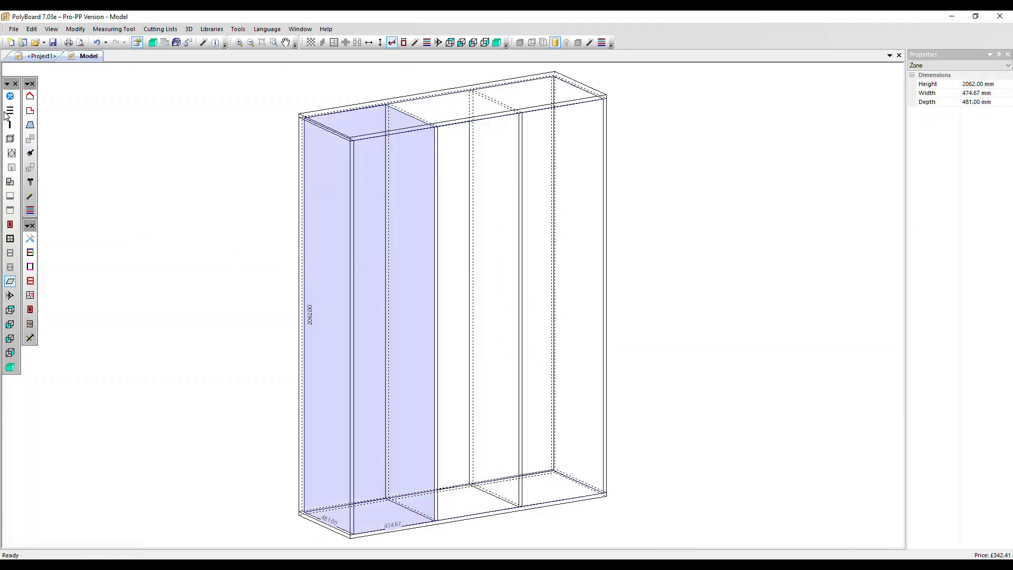
- Add 4 equally spaced fixed shelves to the leftmost compartment
{"action": "left_click", "coordinate": [9, 110]}
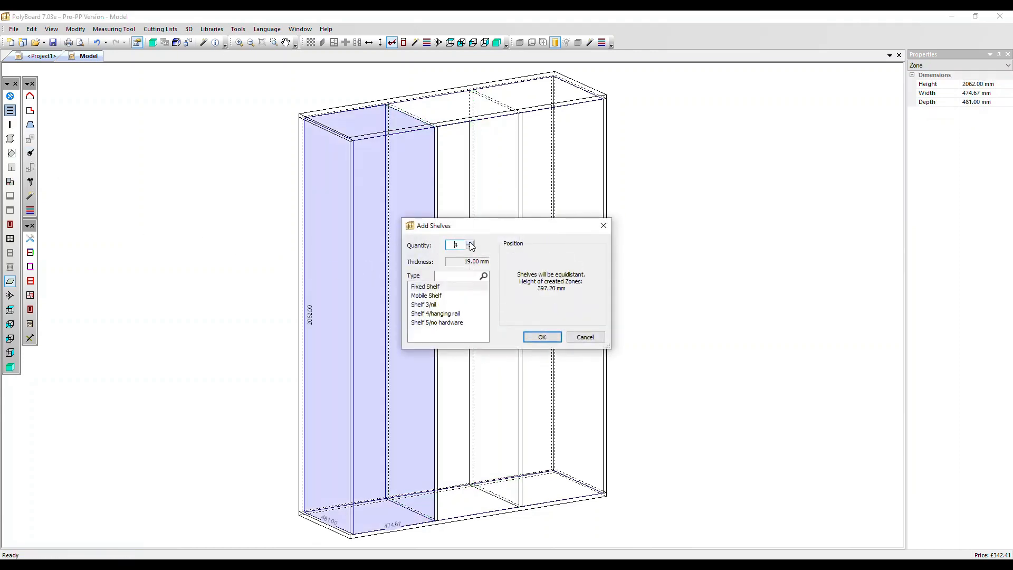
{"action": "left_click", "coordinate": [541, 337]}
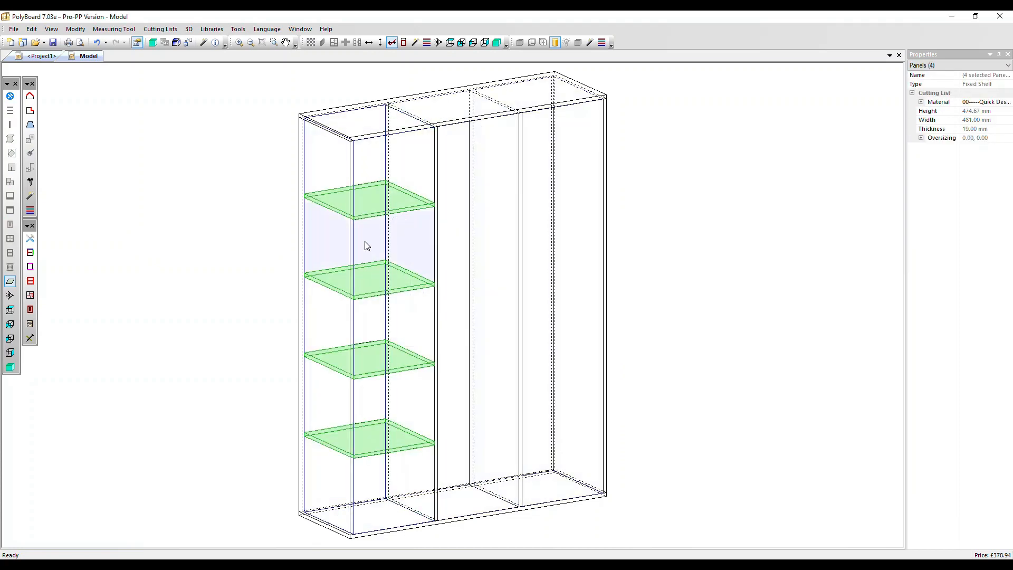
{"action": "left_click", "coordinate": [365, 243]}
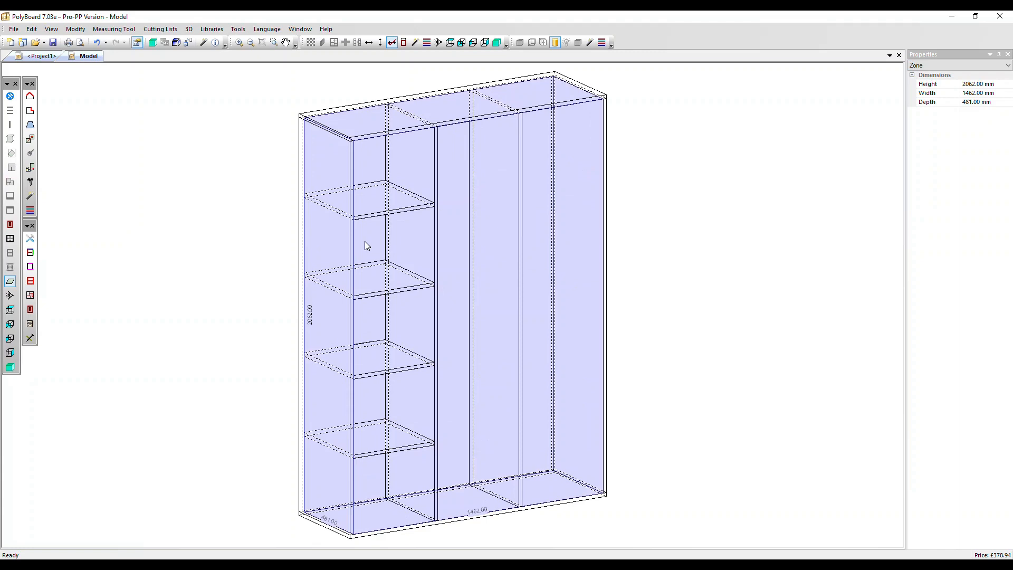
{"action": "mouse_move", "coordinate": [257, 263]}
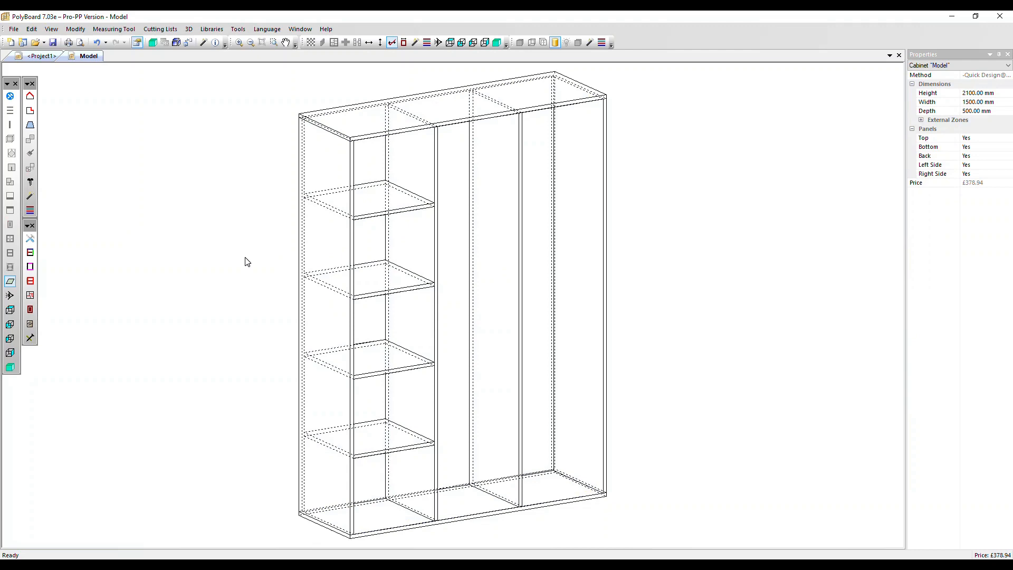
- Copy the left zone's four-shelf structure and paste it into the right zone
{"action": "left_click", "coordinate": [369, 259]}
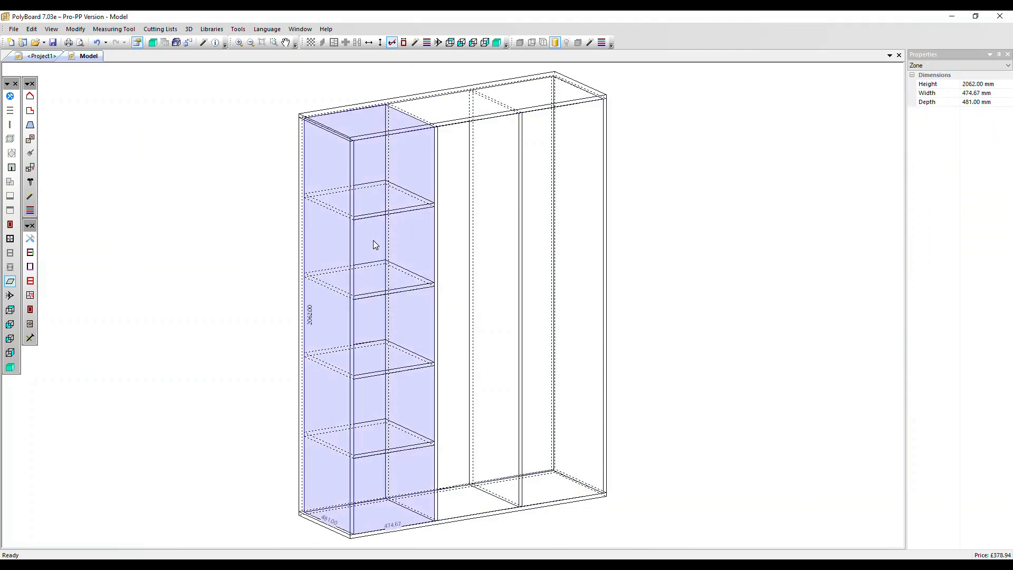
{"action": "mouse_move", "coordinate": [30, 140]}
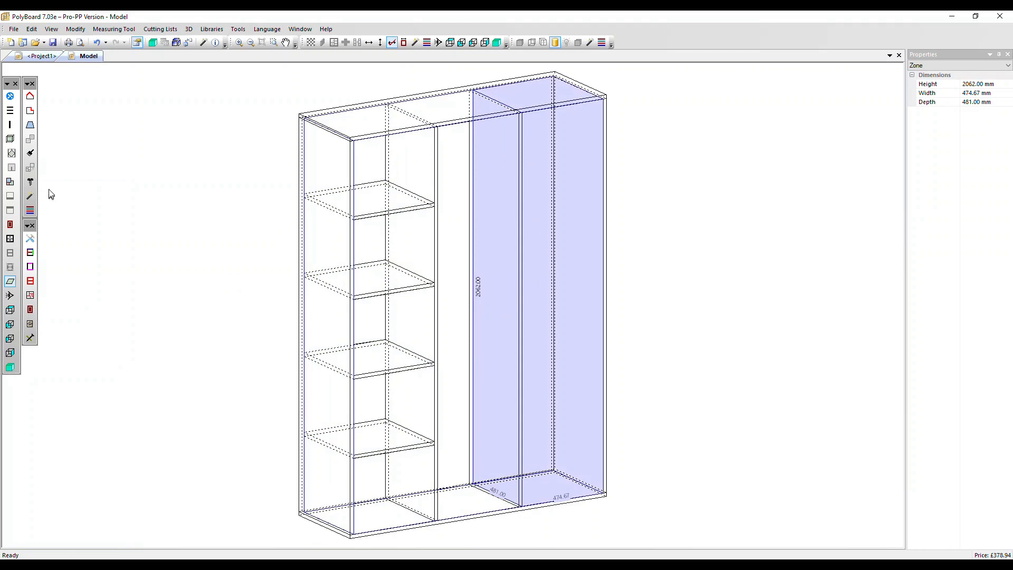
{"action": "mouse_move", "coordinate": [29, 153]}
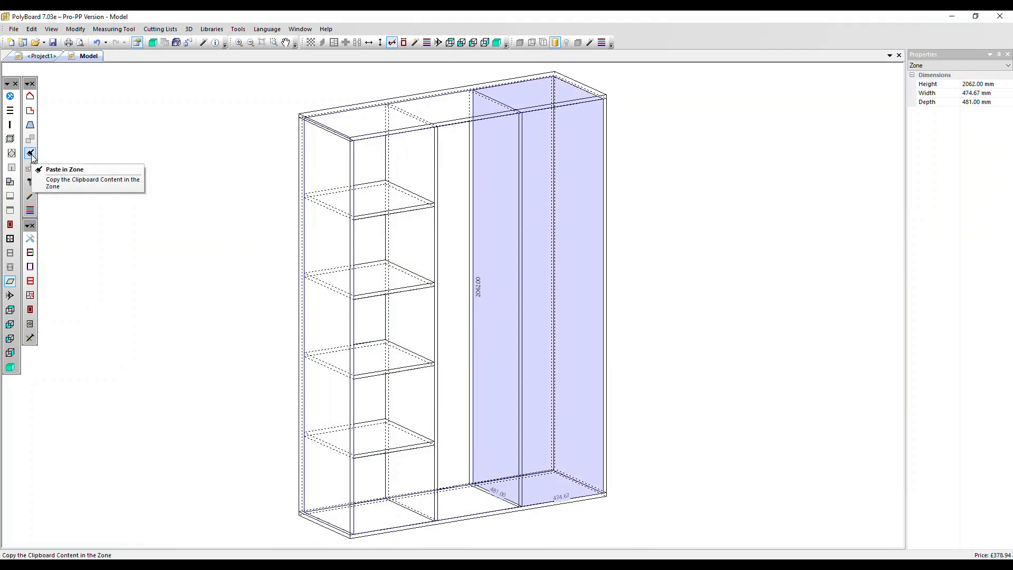
{"action": "left_click", "coordinate": [30, 153]}
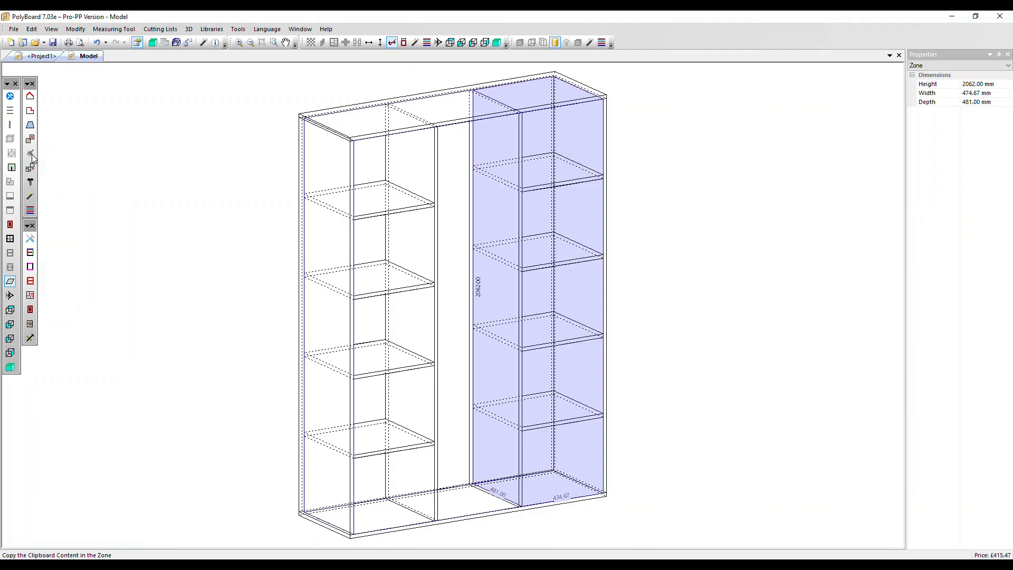
{"action": "mouse_move", "coordinate": [561, 284]}
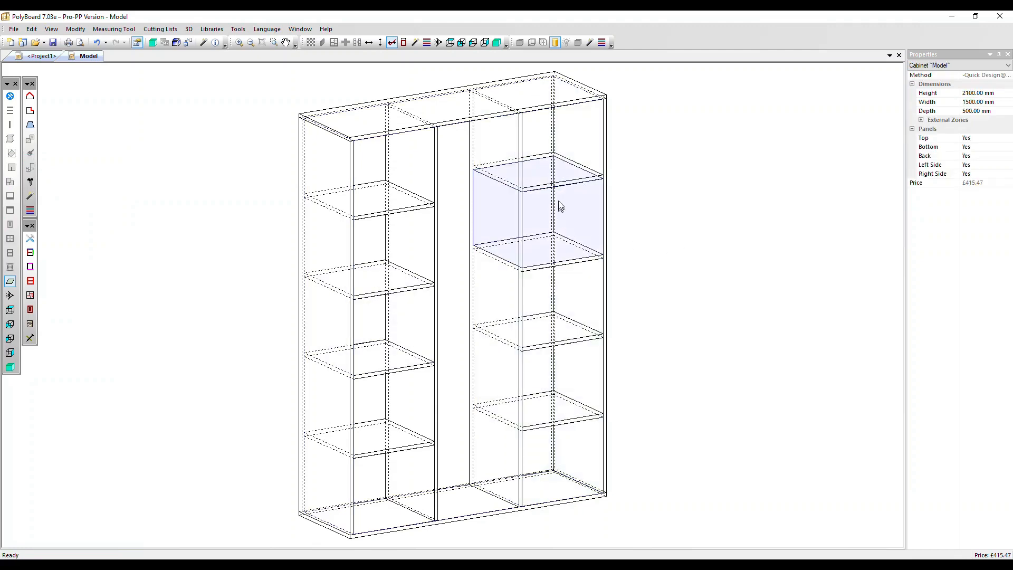
- Delete the pasted shelves from the right compartment via the context menu
{"action": "left_click", "coordinate": [537, 167]}
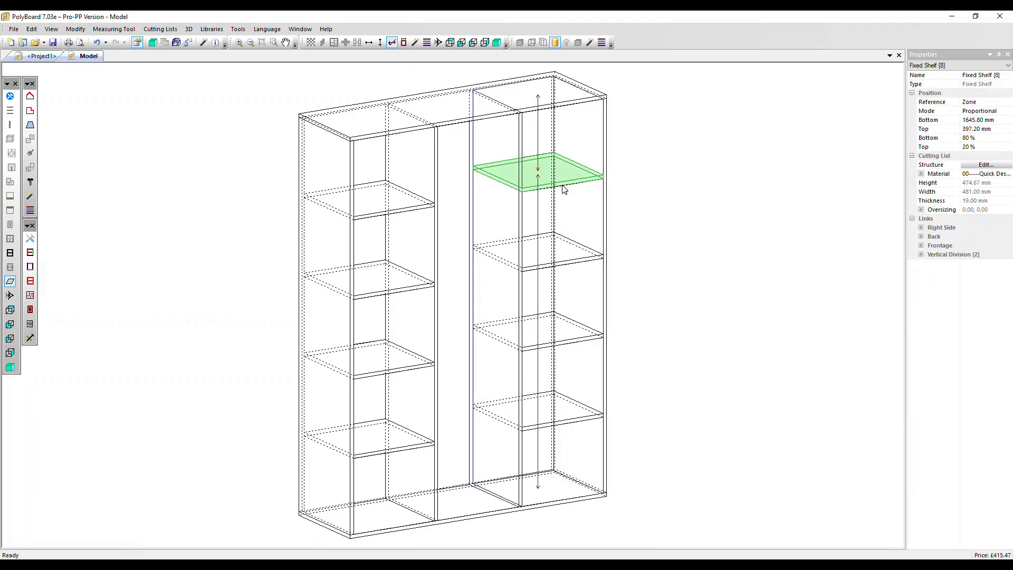
{"action": "right_click", "coordinate": [563, 187]}
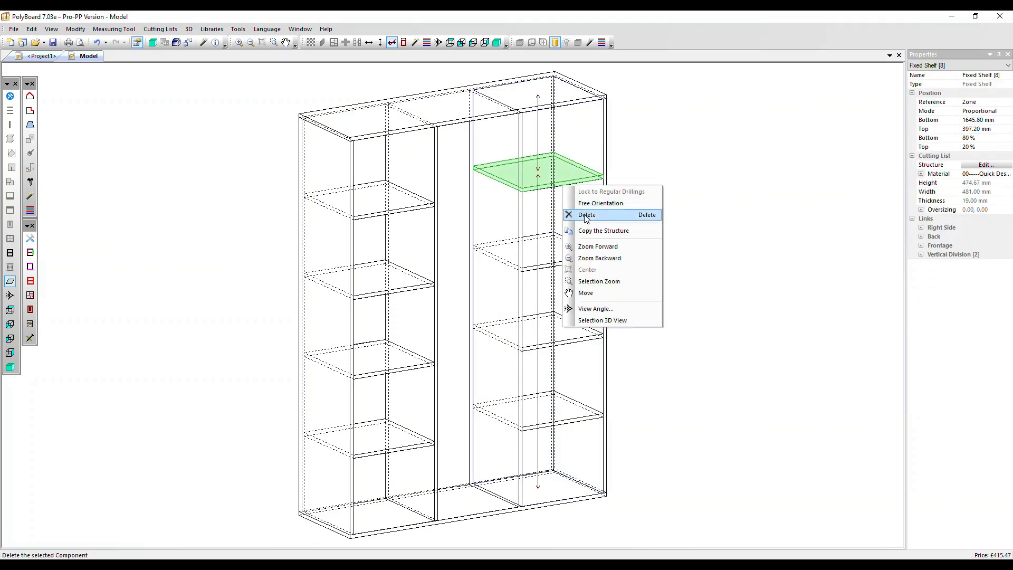
{"action": "left_click", "coordinate": [586, 215]}
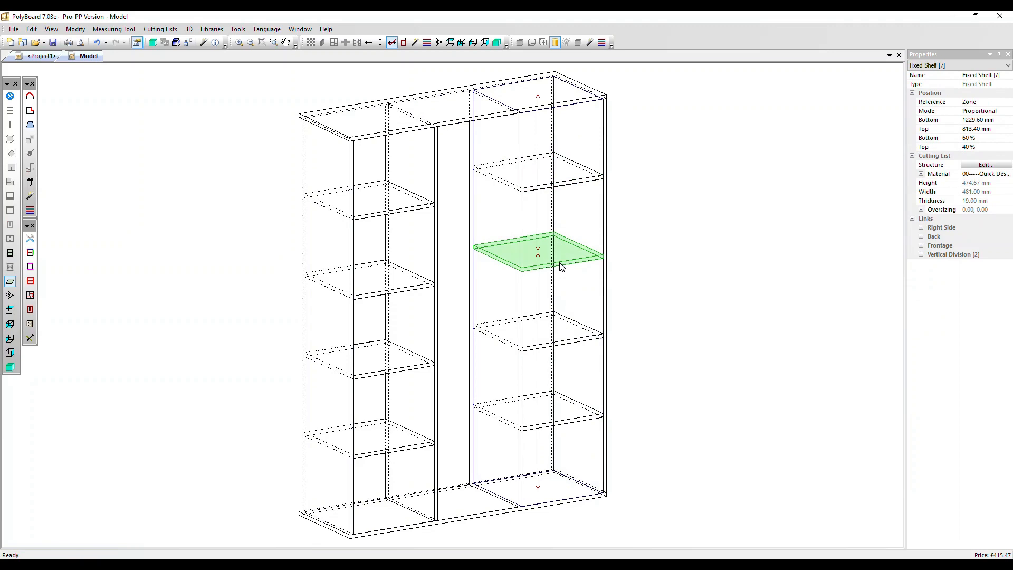
{"action": "mouse_move", "coordinate": [560, 347]}
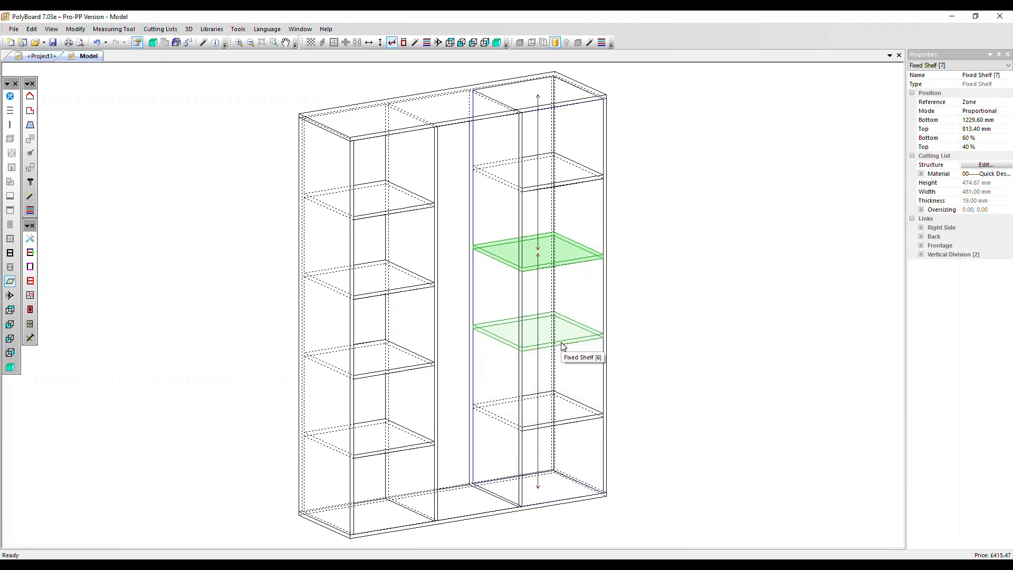
{"action": "left_click", "coordinate": [539, 333]}
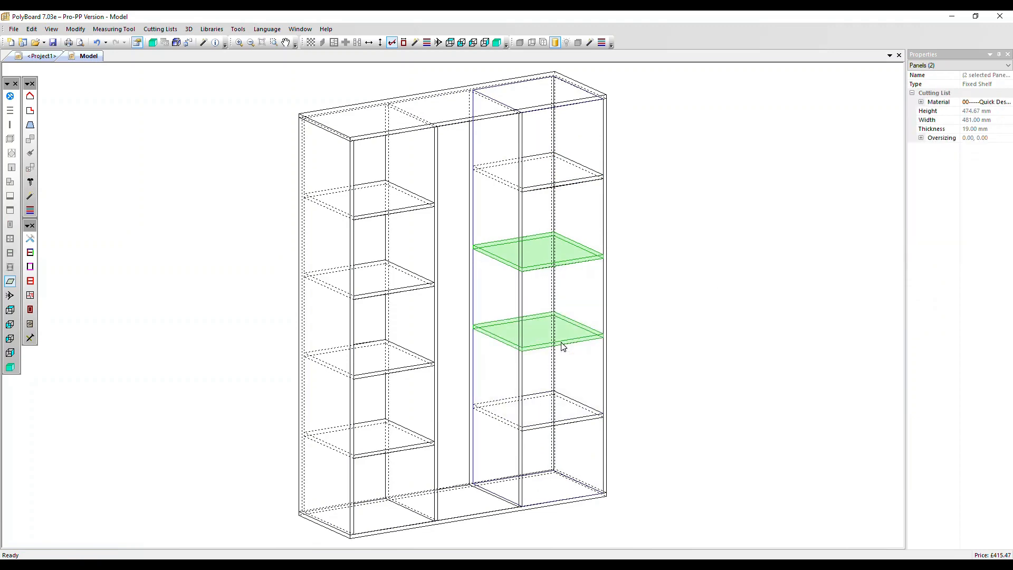
{"action": "right_click", "coordinate": [562, 347]}
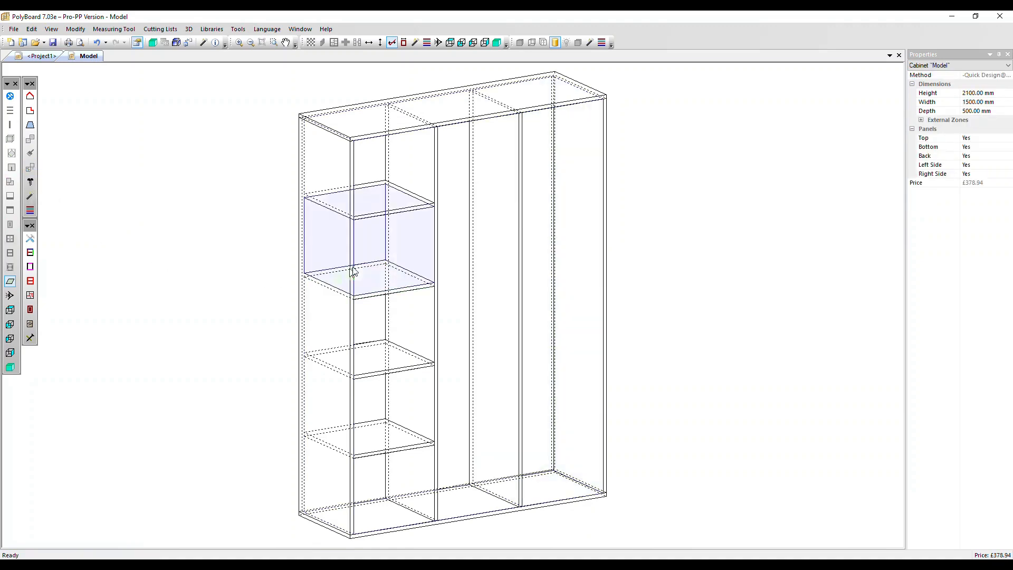
- Select the left zone and close the Model tab to trigger the save prompt
{"action": "left_click", "coordinate": [378, 481]}
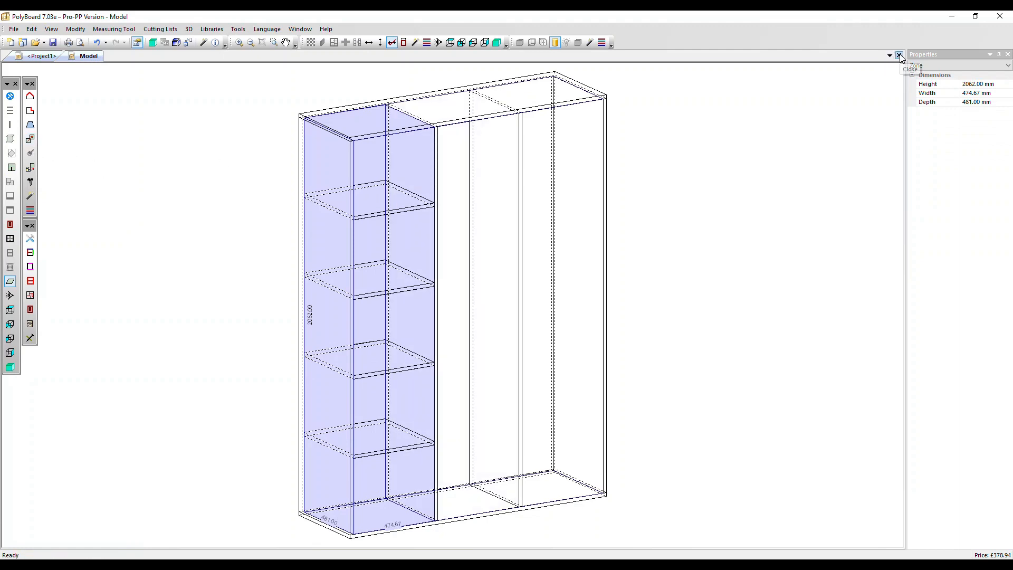
{"action": "left_click", "coordinate": [900, 56]}
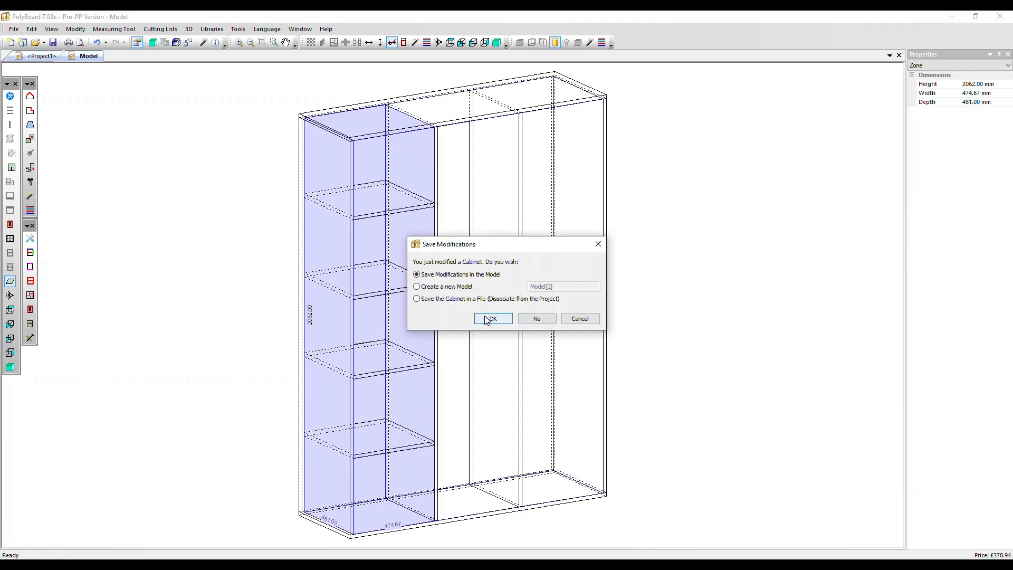
- Save the modifications into the model and open Model[1] from the project view
{"action": "left_click", "coordinate": [493, 318]}
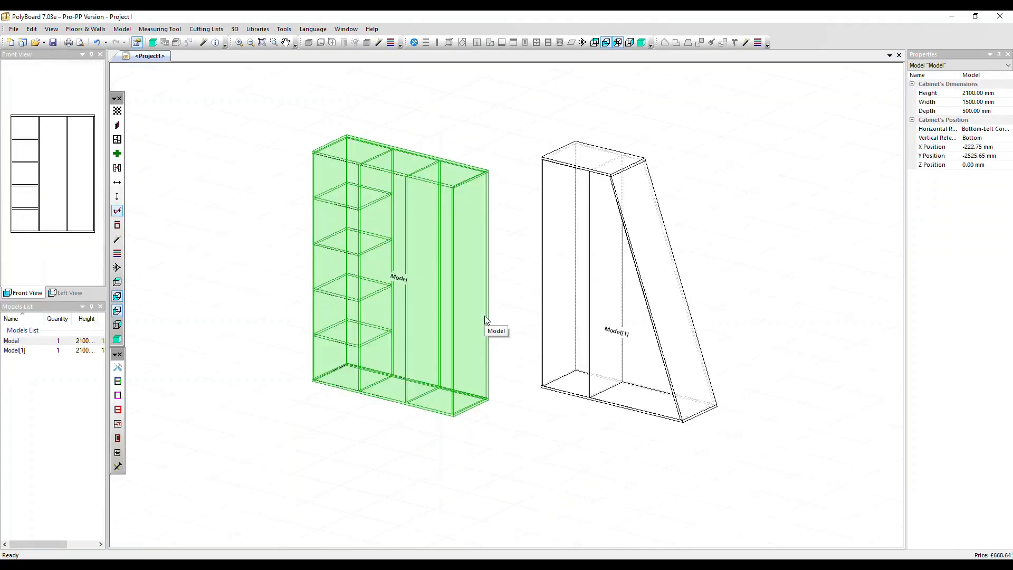
{"action": "left_click", "coordinate": [608, 258]}
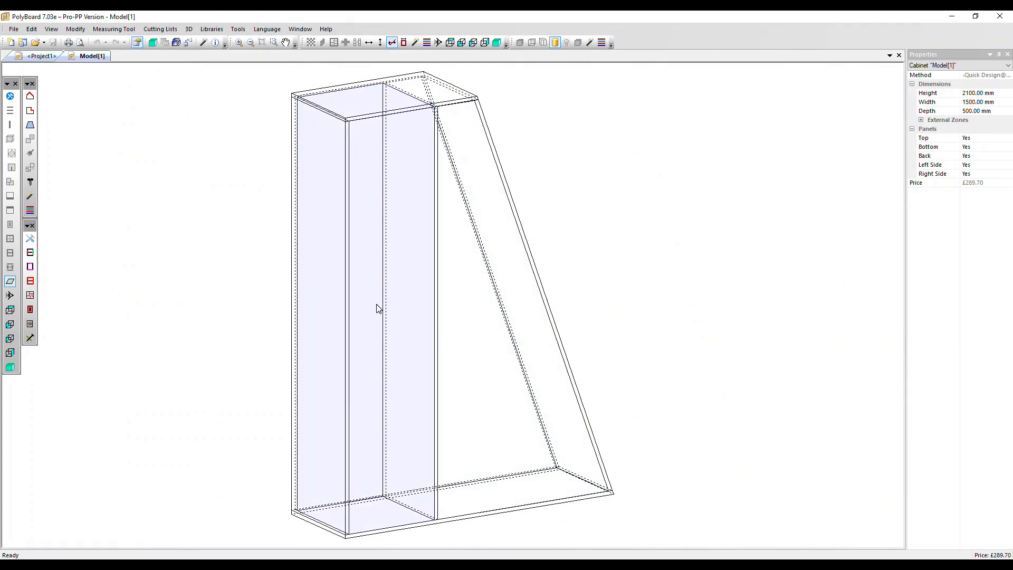
{"action": "mouse_move", "coordinate": [367, 303]}
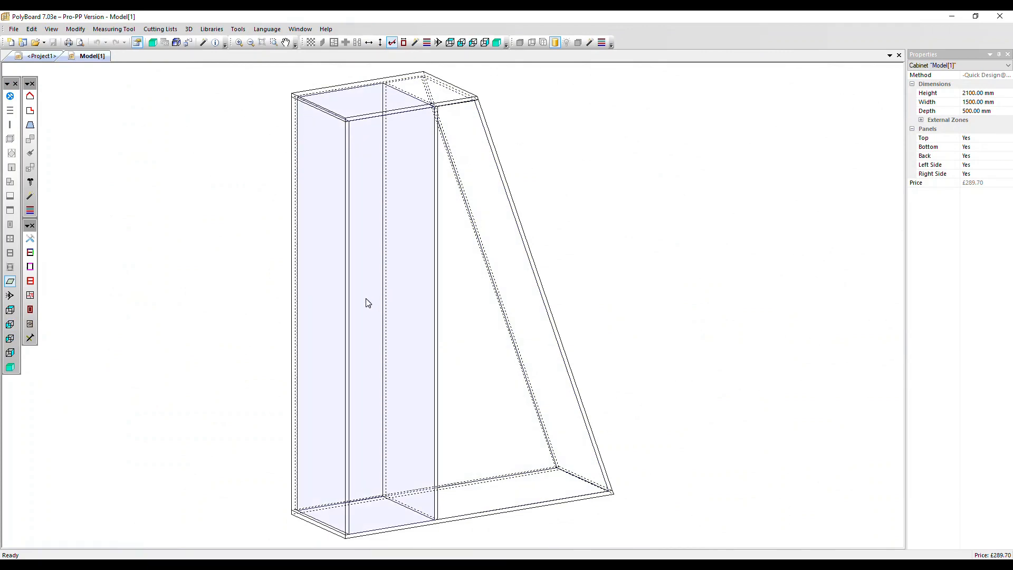
- Paste the shelf layout into the trapezoid's sloped zone and save Model[1]
{"action": "left_click", "coordinate": [481, 326]}
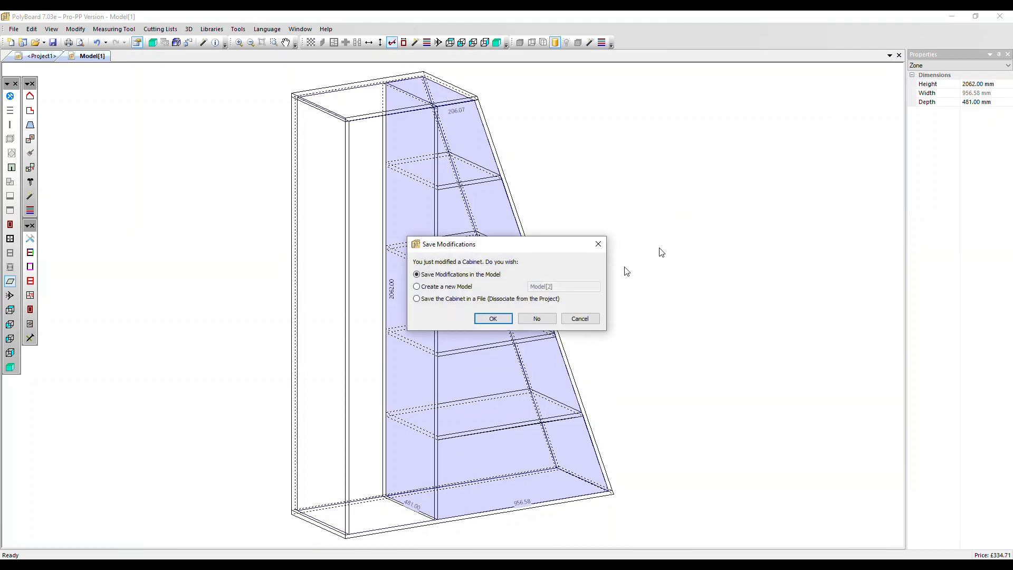
{"action": "left_click", "coordinate": [493, 318]}
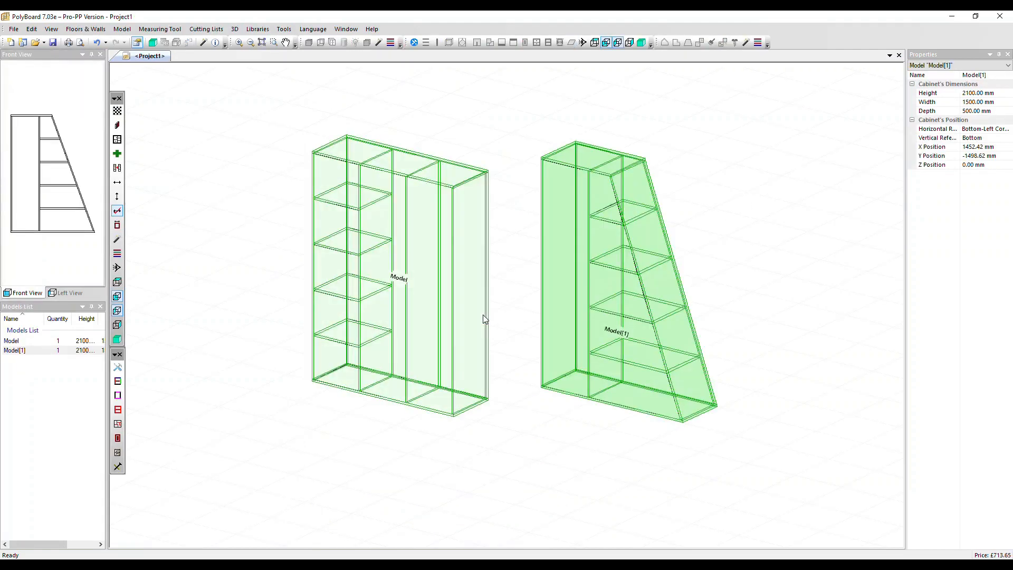